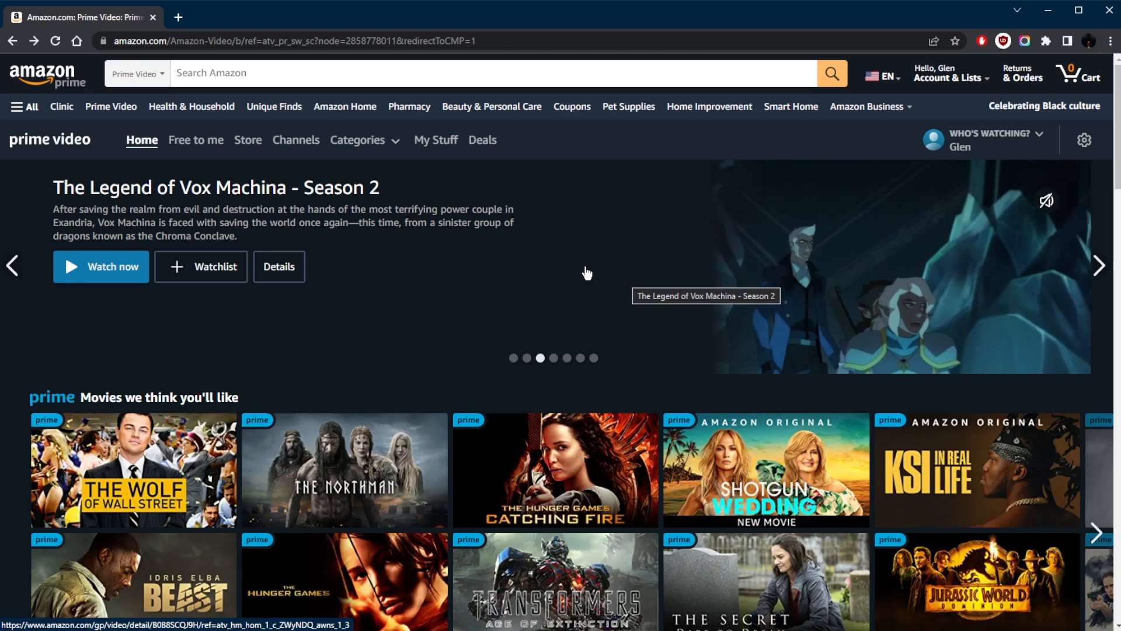
mouse_move(552, 399)
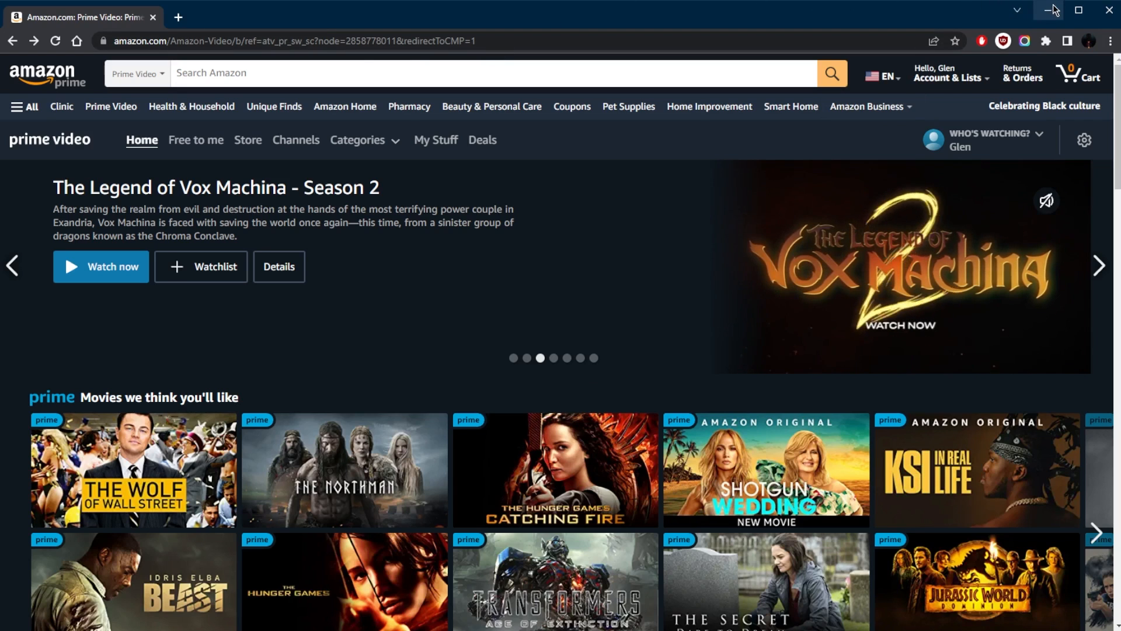
Minimize the browser so the disconnected Proton VPN window shows in front of the other VPN apps.
click(1050, 11)
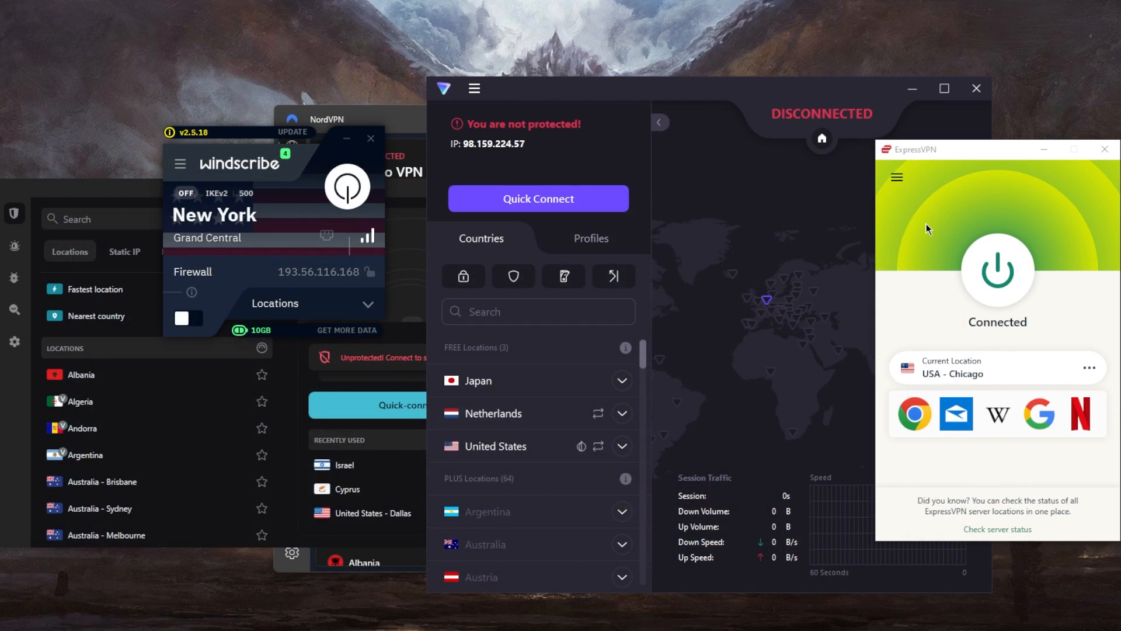
mouse_move(922, 229)
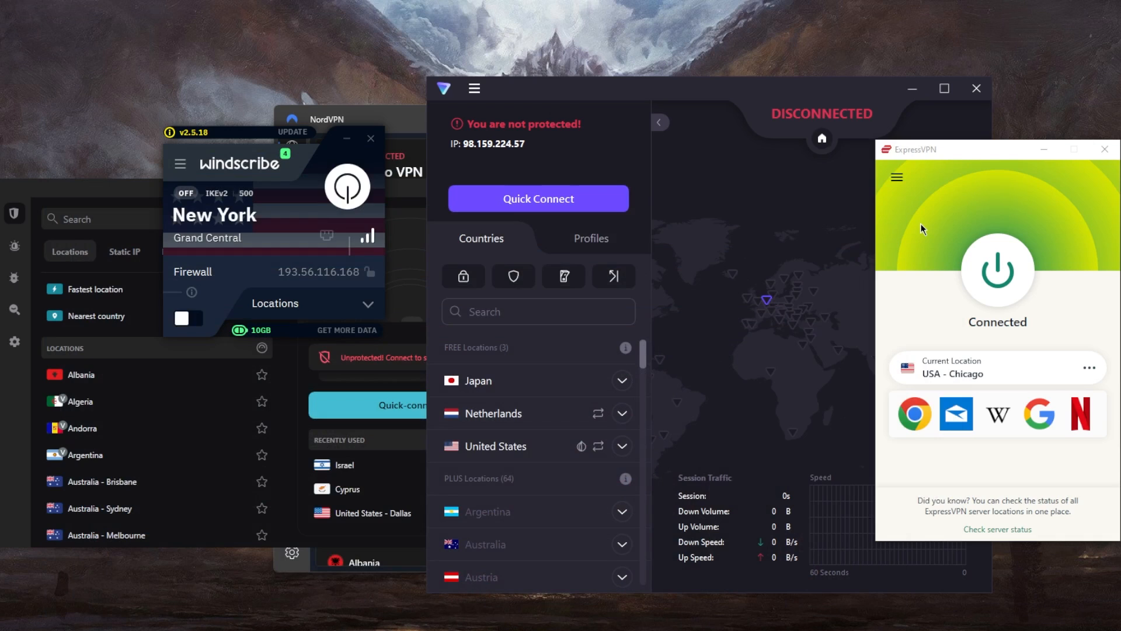
mouse_move(912, 230)
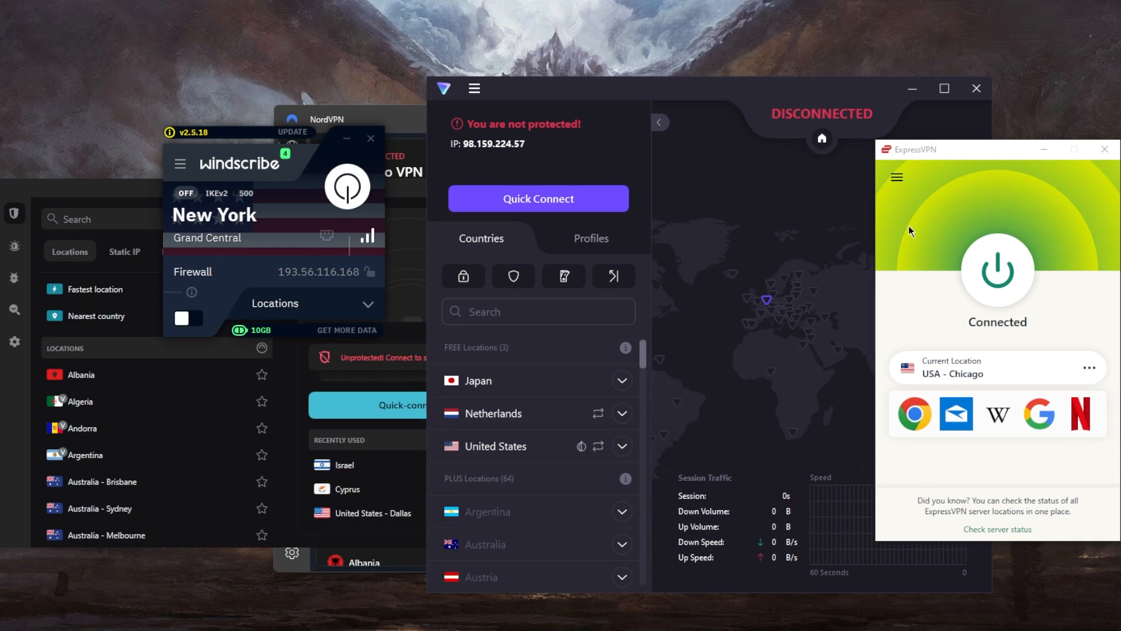
mouse_move(700, 111)
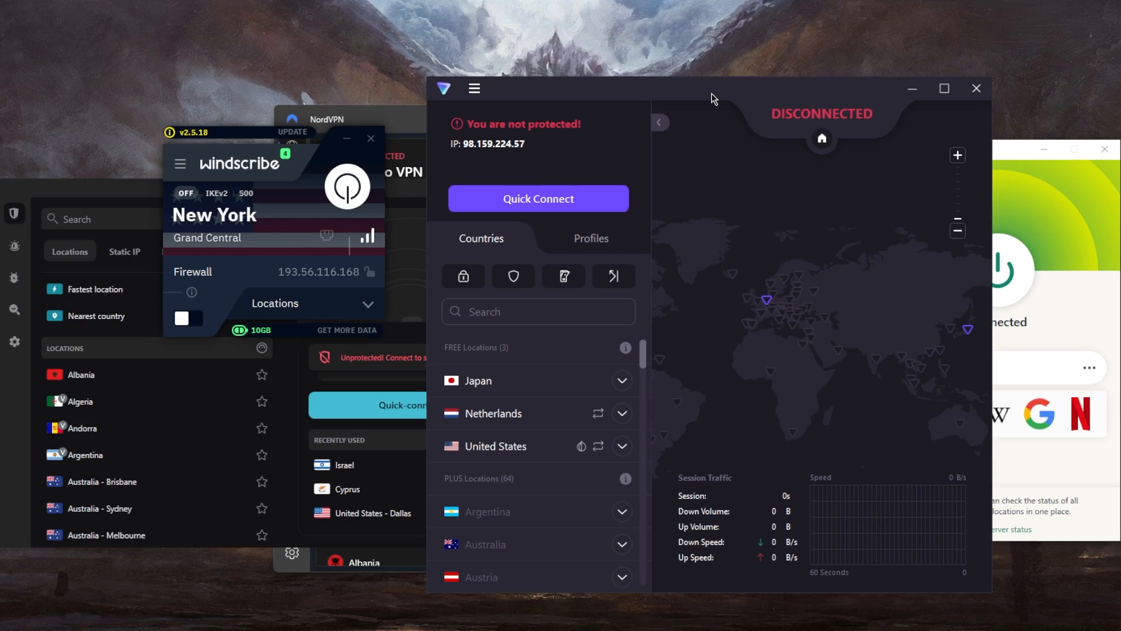
mouse_move(821, 208)
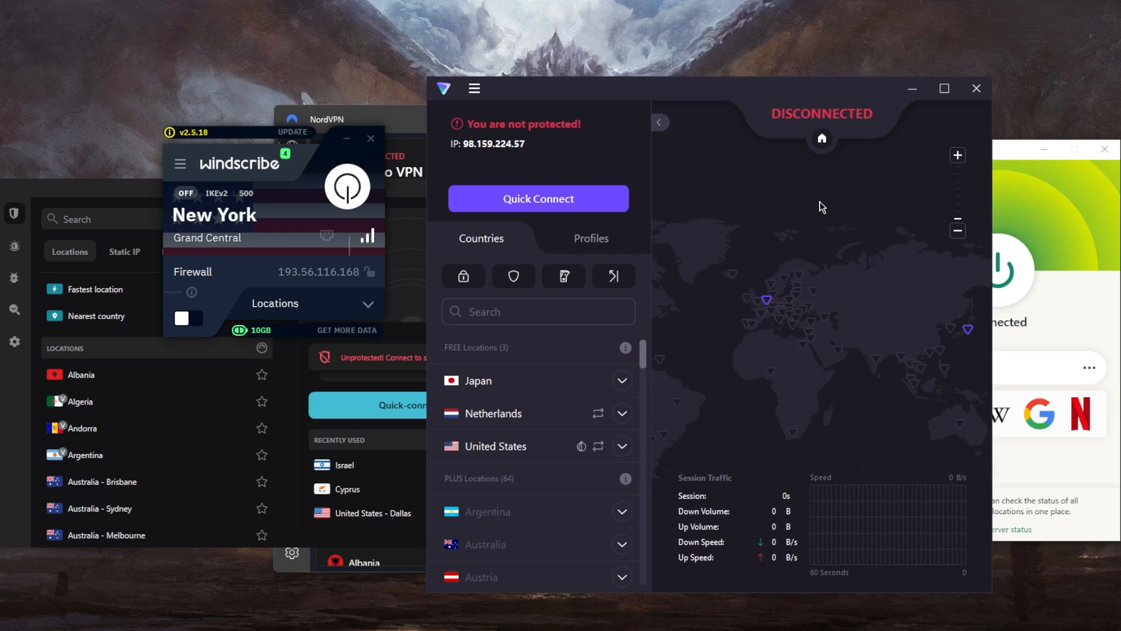
mouse_move(567, 258)
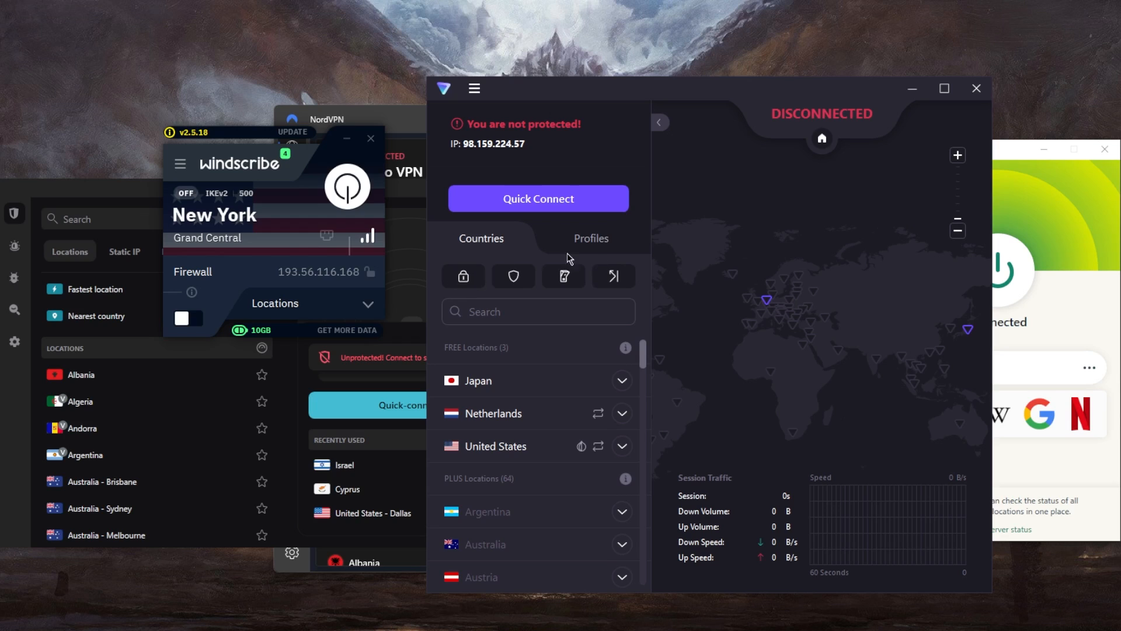
mouse_move(689, 218)
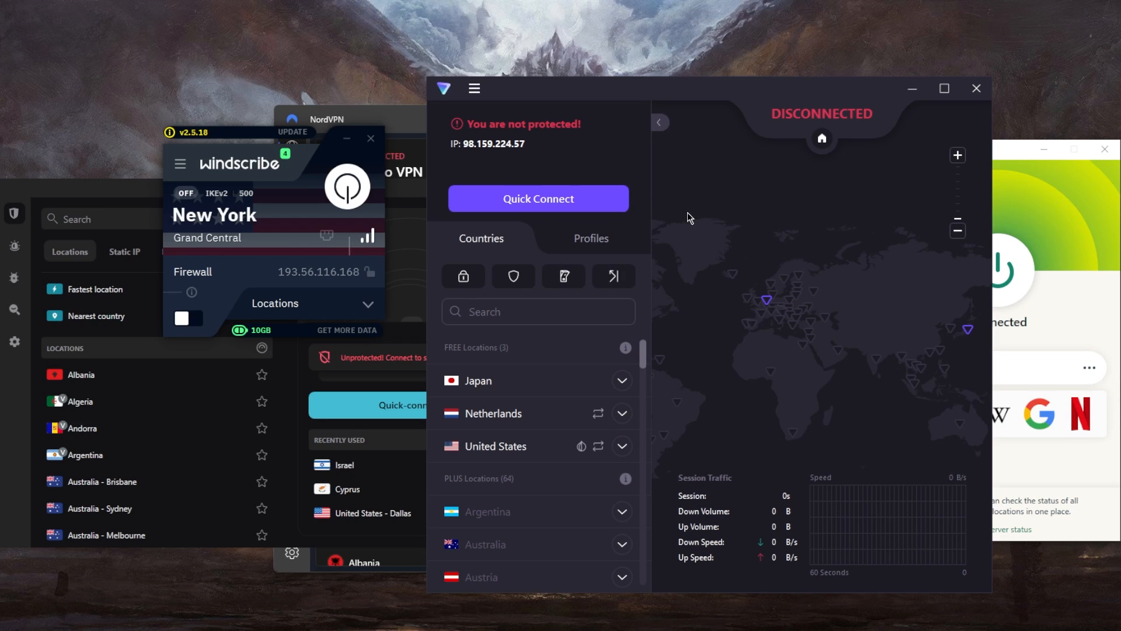
mouse_move(807, 210)
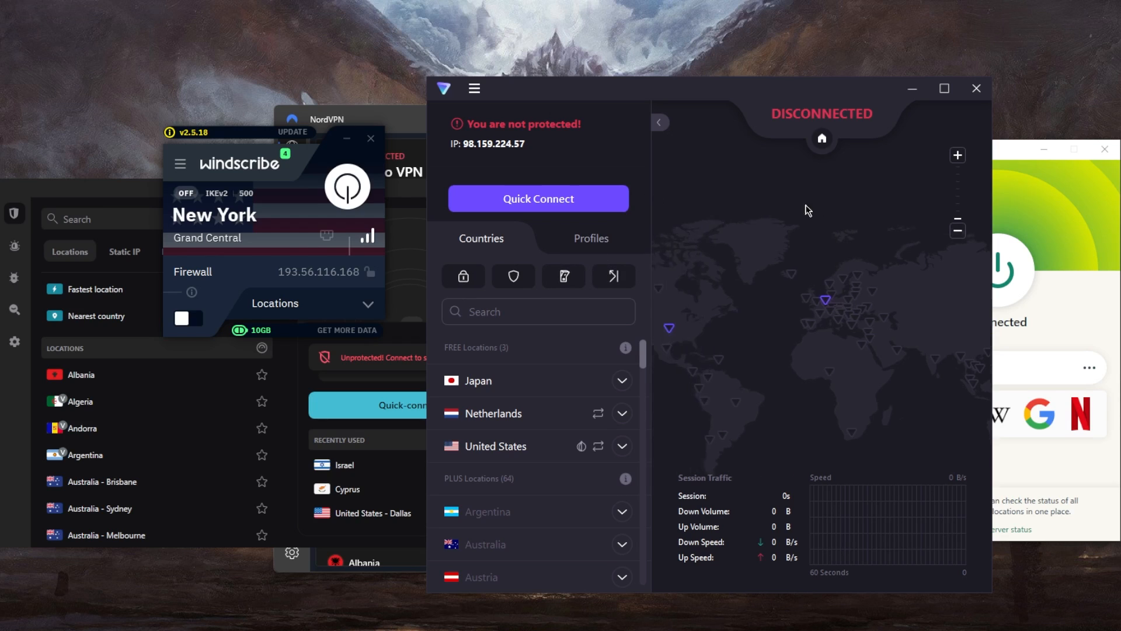
mouse_move(751, 278)
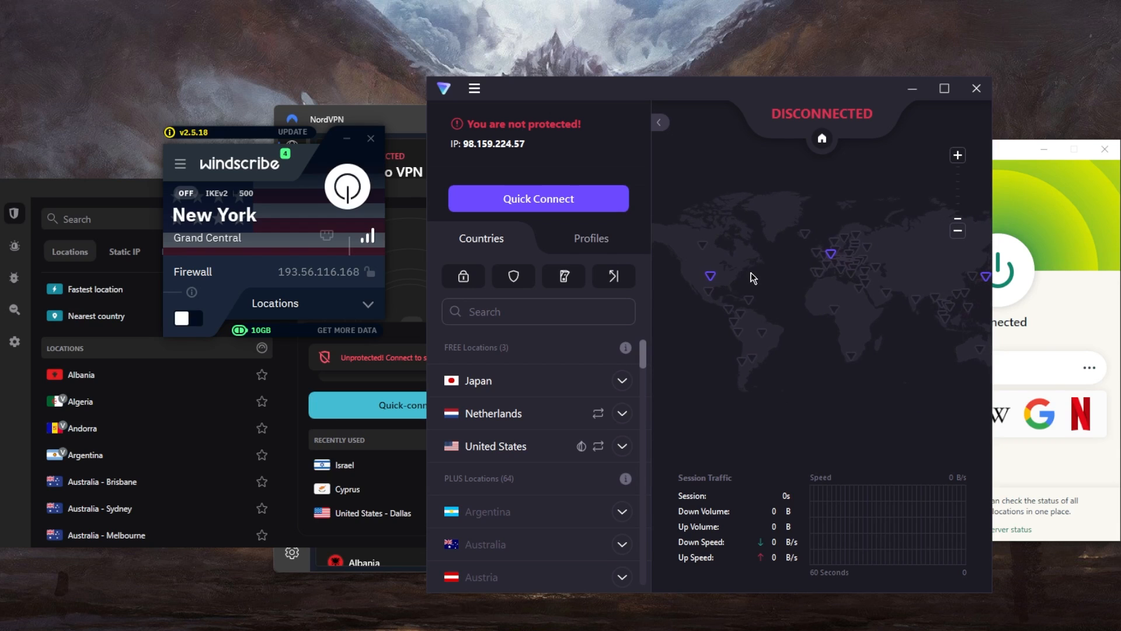
mouse_move(303, 141)
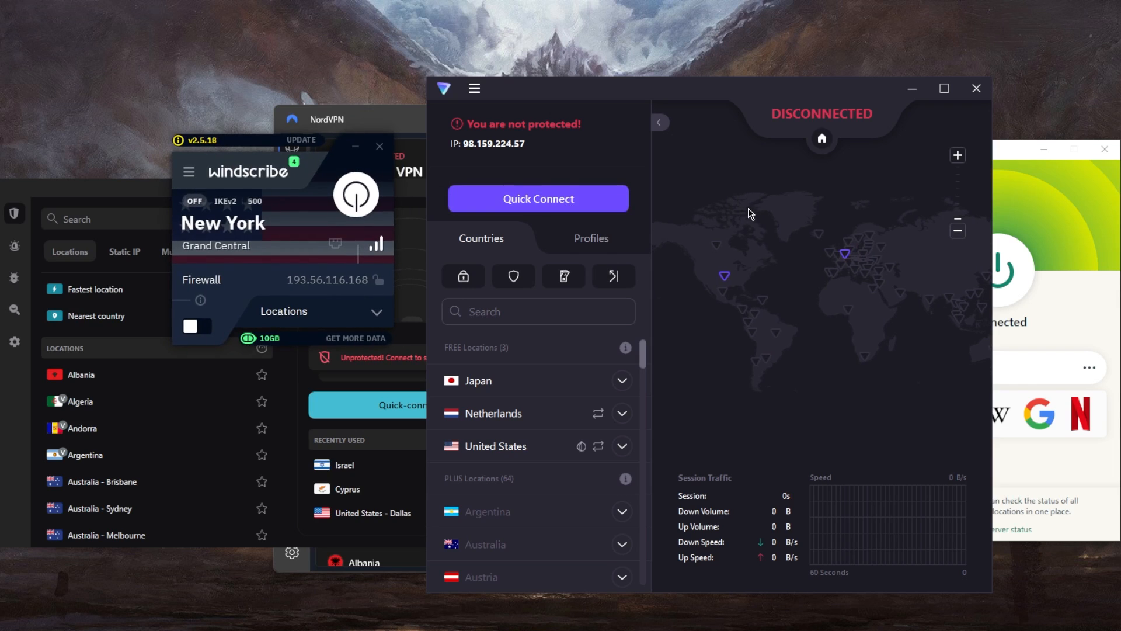
mouse_move(580, 414)
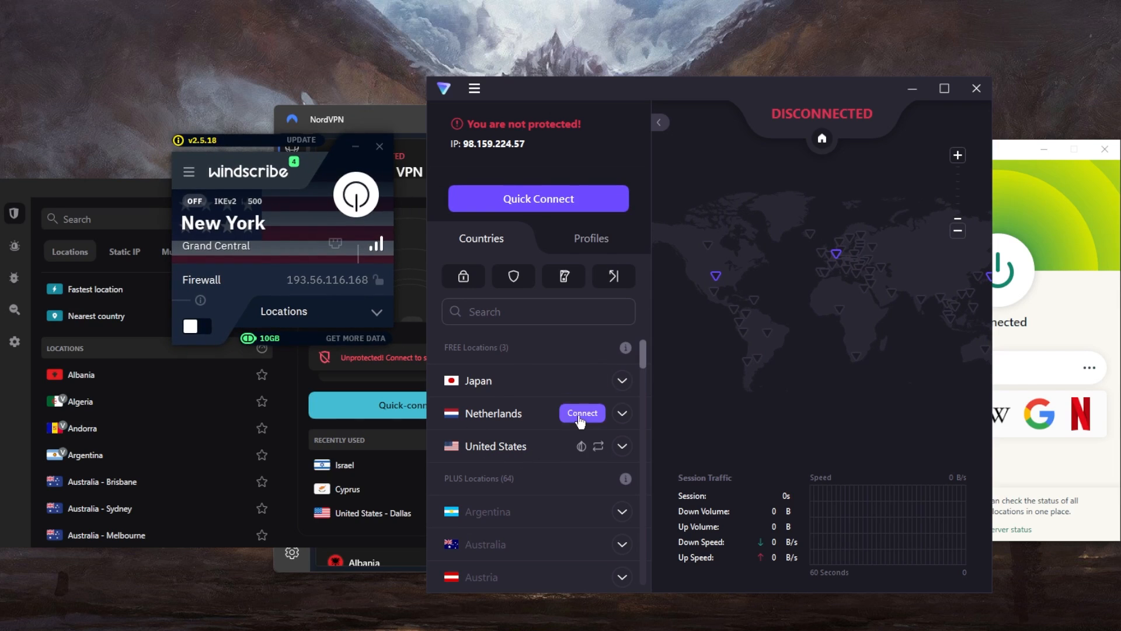
mouse_move(815, 382)
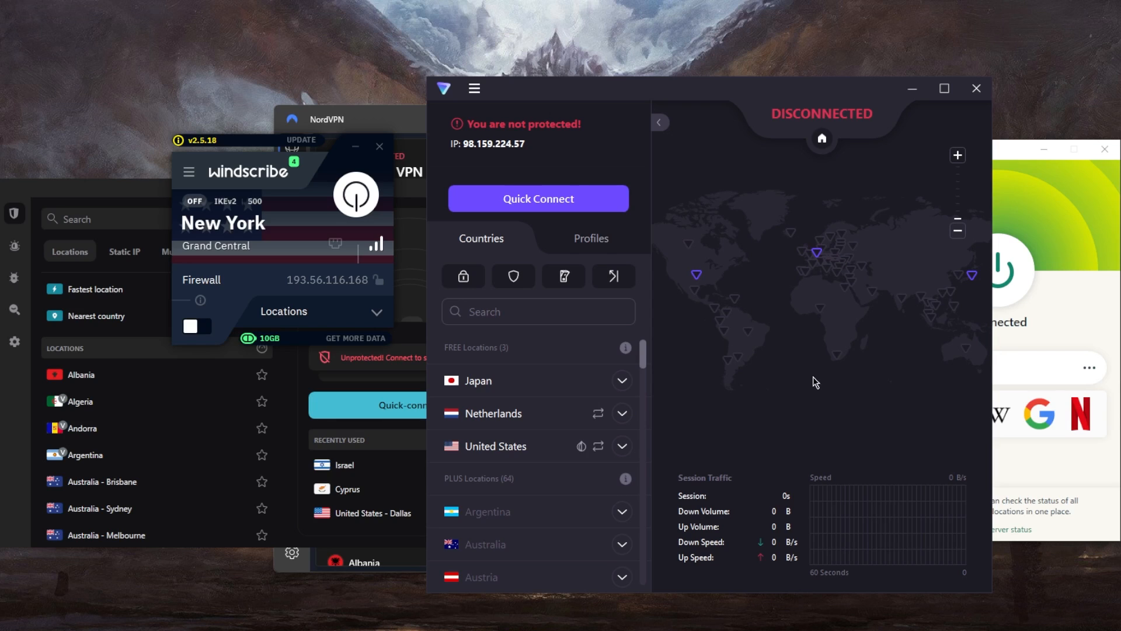
mouse_move(639, 379)
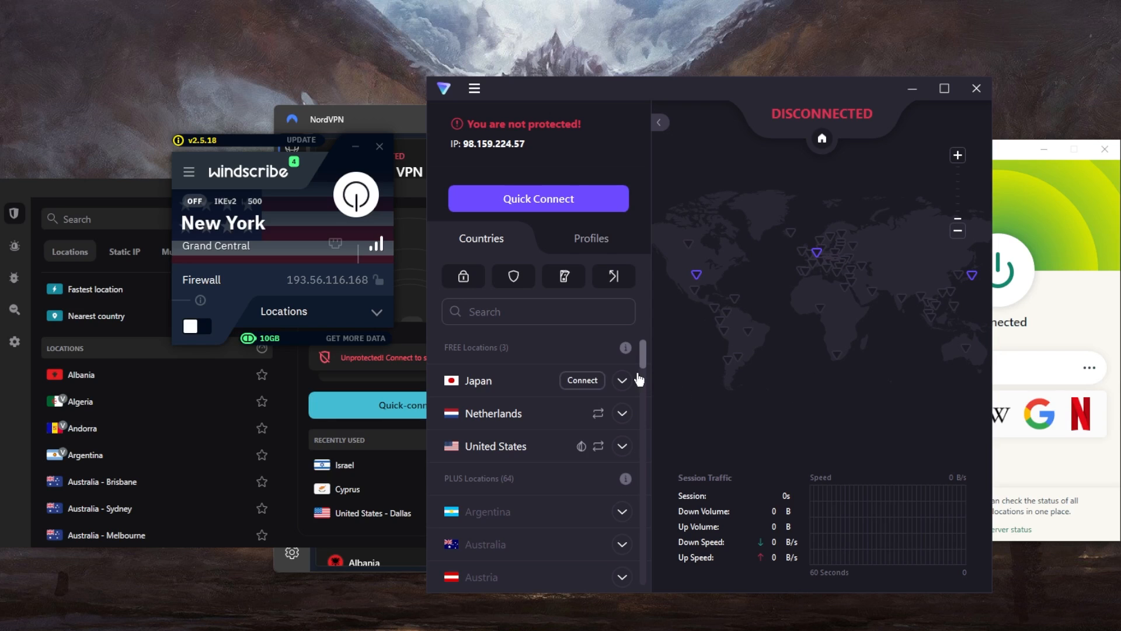
mouse_move(305, 239)
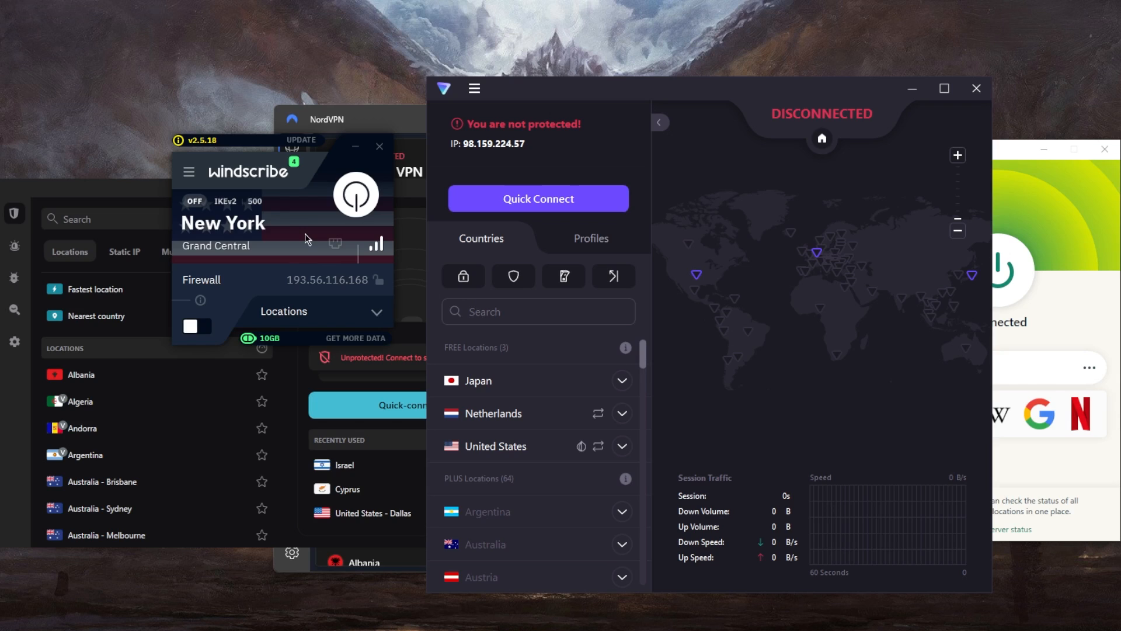
mouse_move(317, 267)
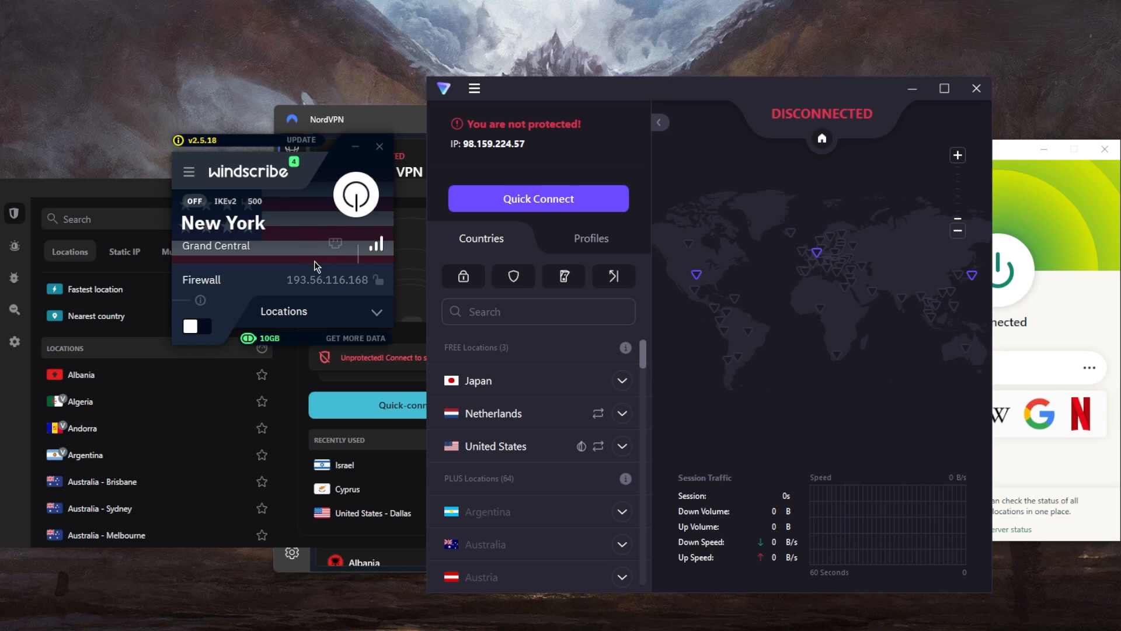
mouse_move(239, 339)
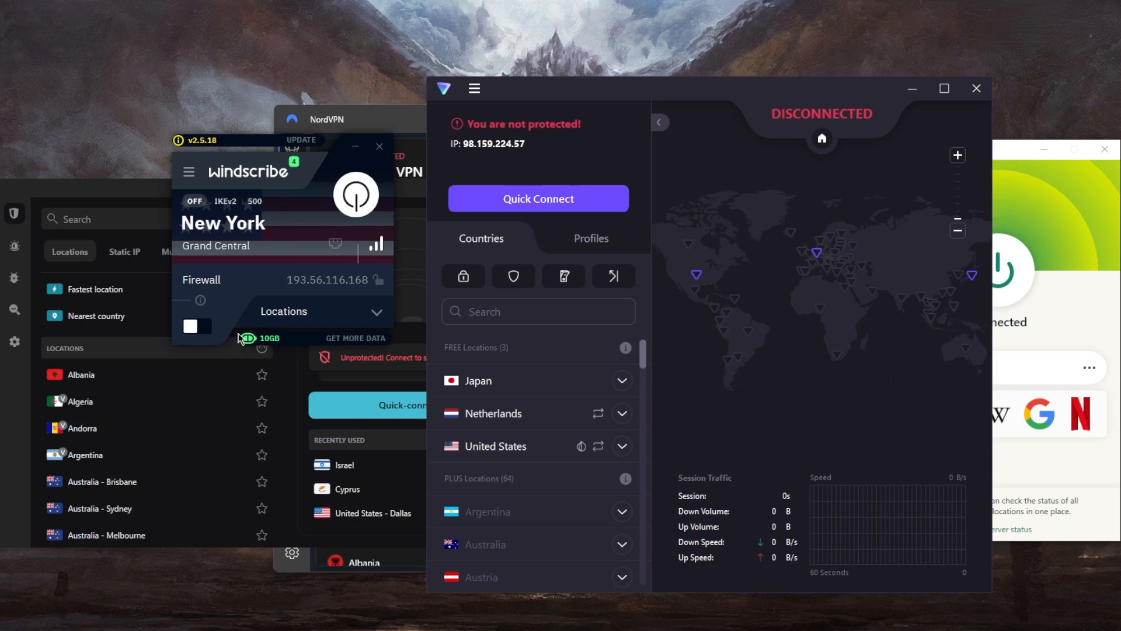
mouse_move(260, 343)
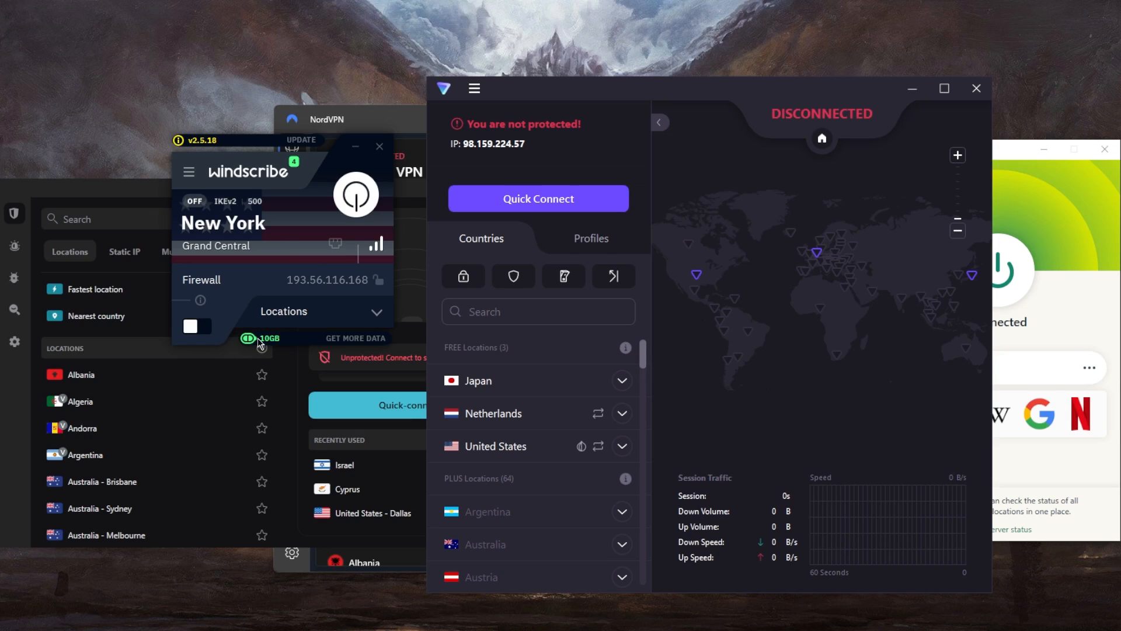
mouse_move(270, 343)
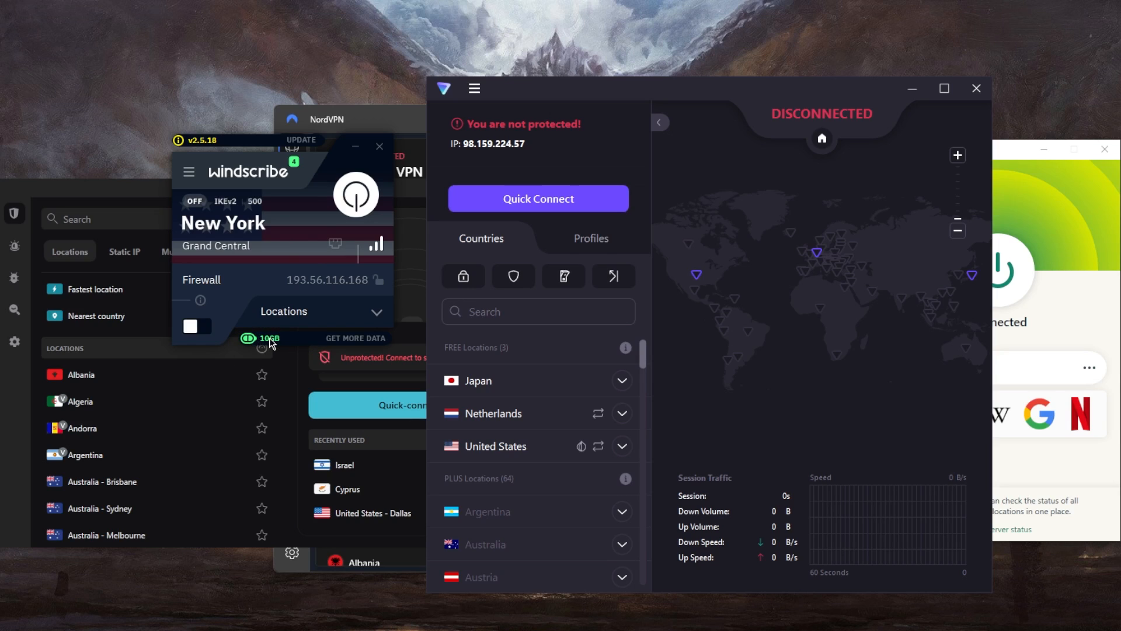
mouse_move(261, 345)
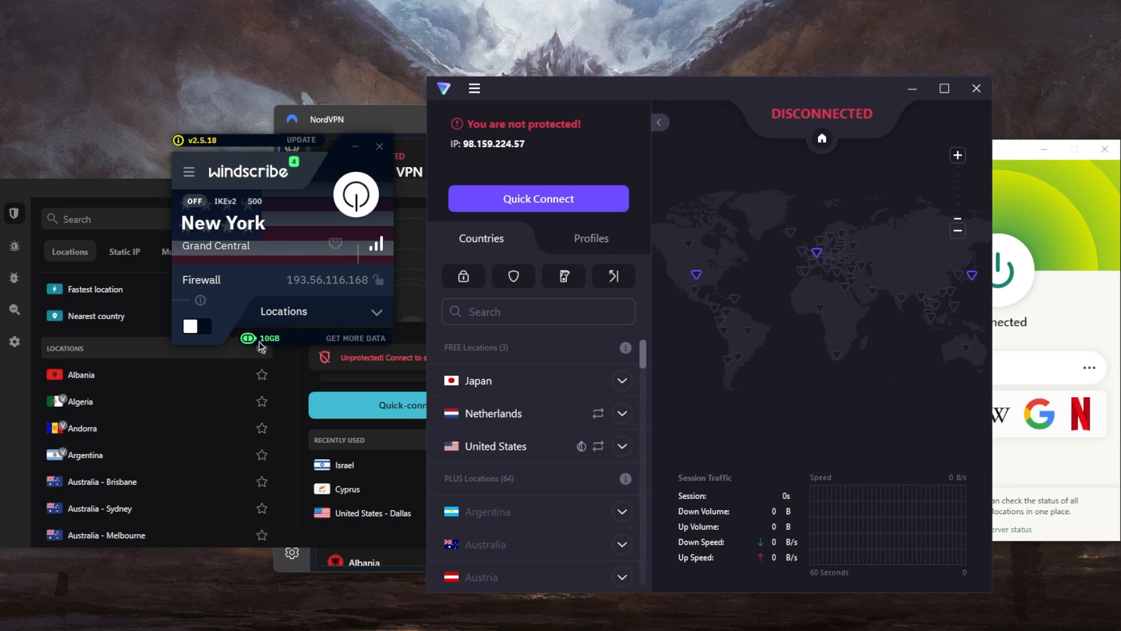
mouse_move(501, 307)
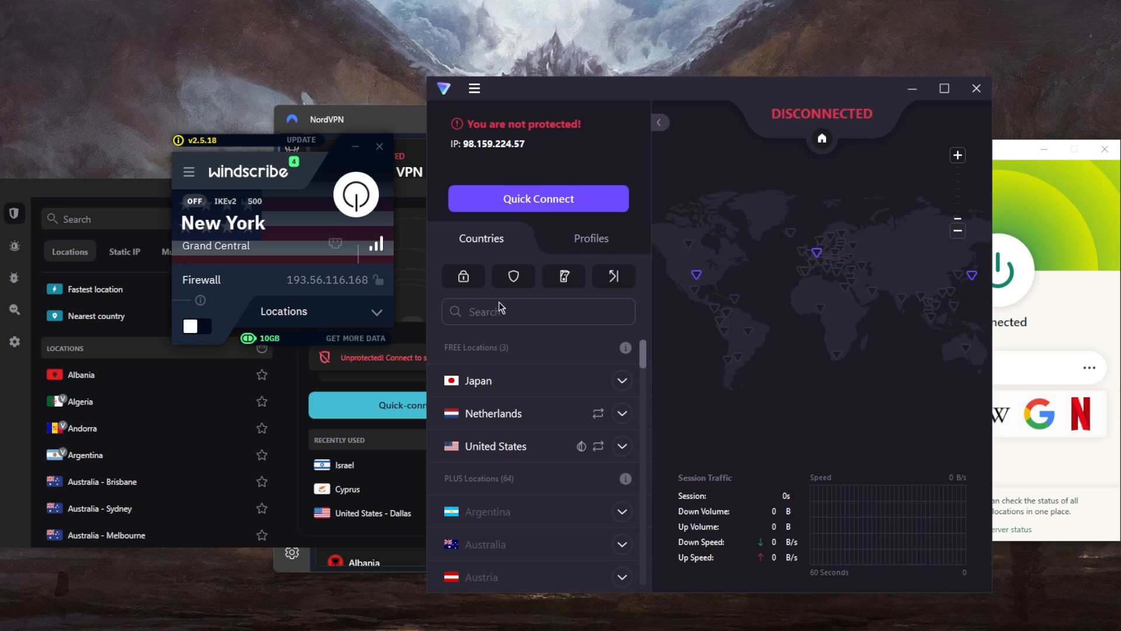
mouse_move(770, 281)
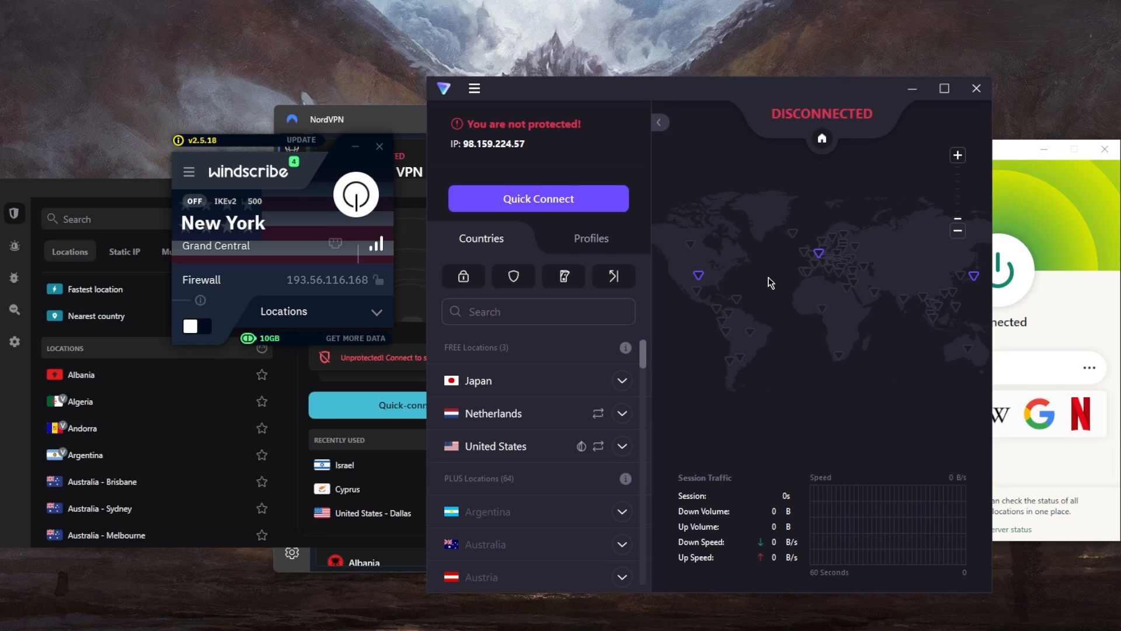
mouse_move(761, 289)
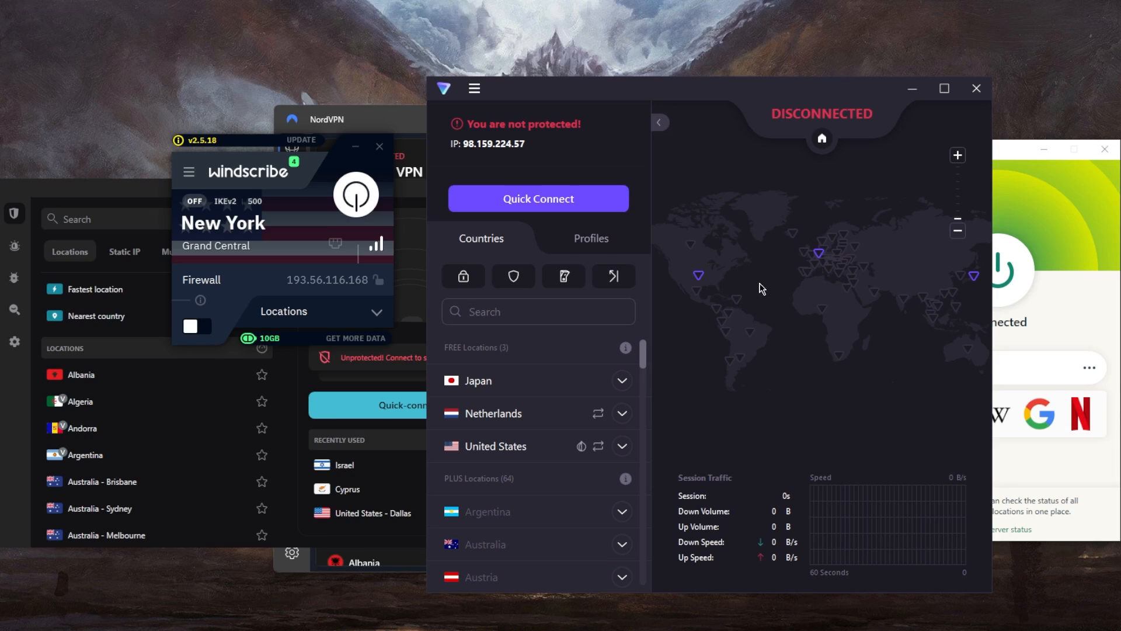
mouse_move(775, 301)
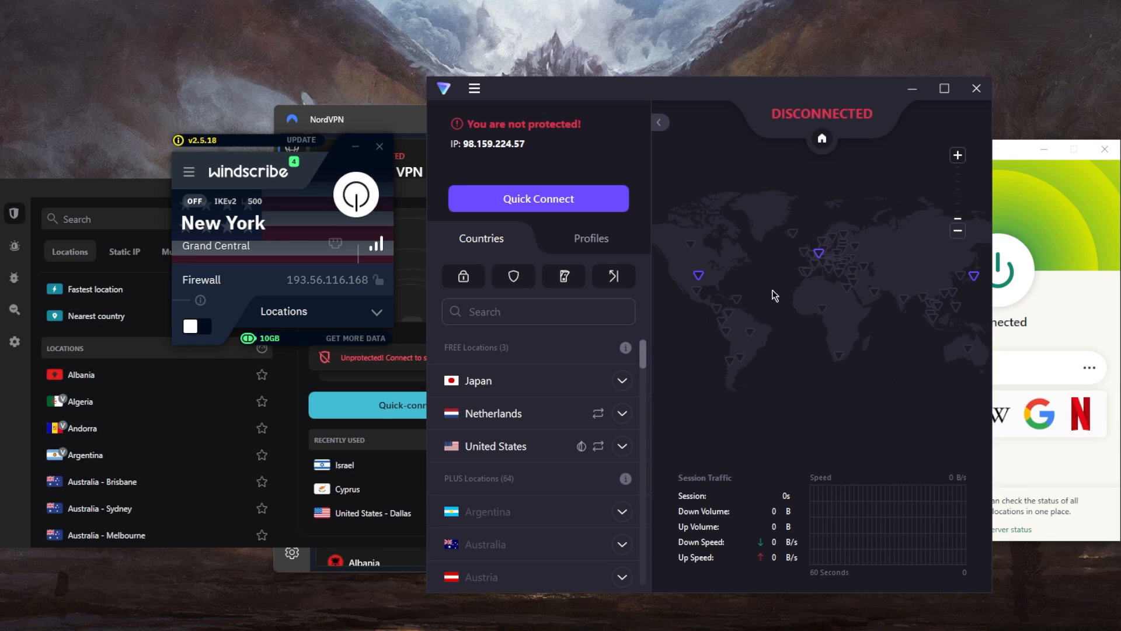
mouse_move(750, 249)
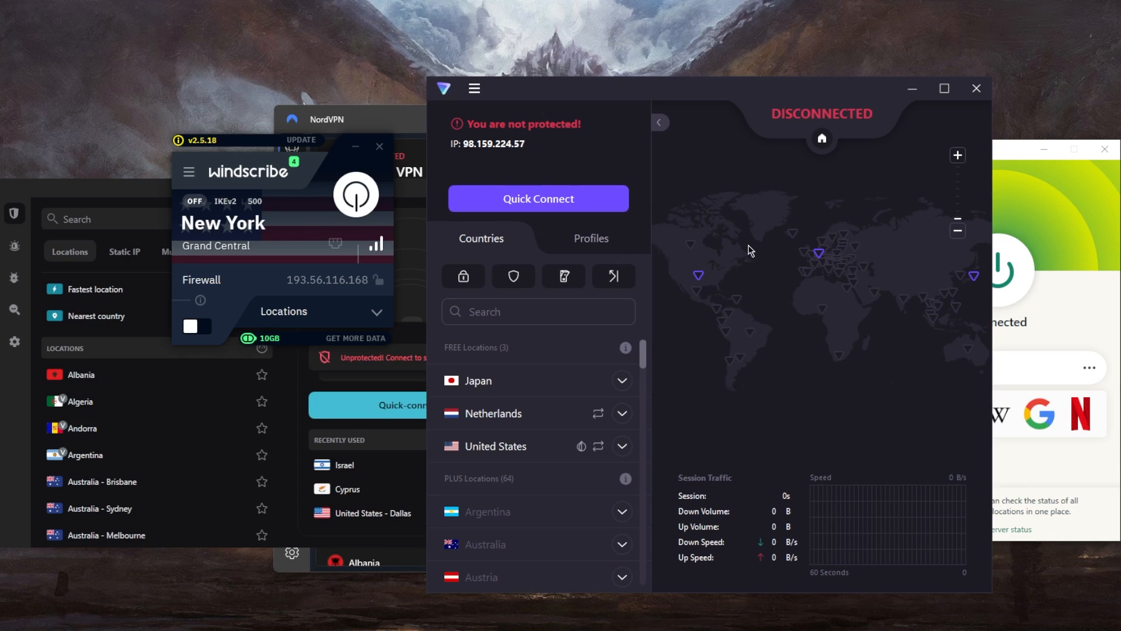
mouse_move(357, 151)
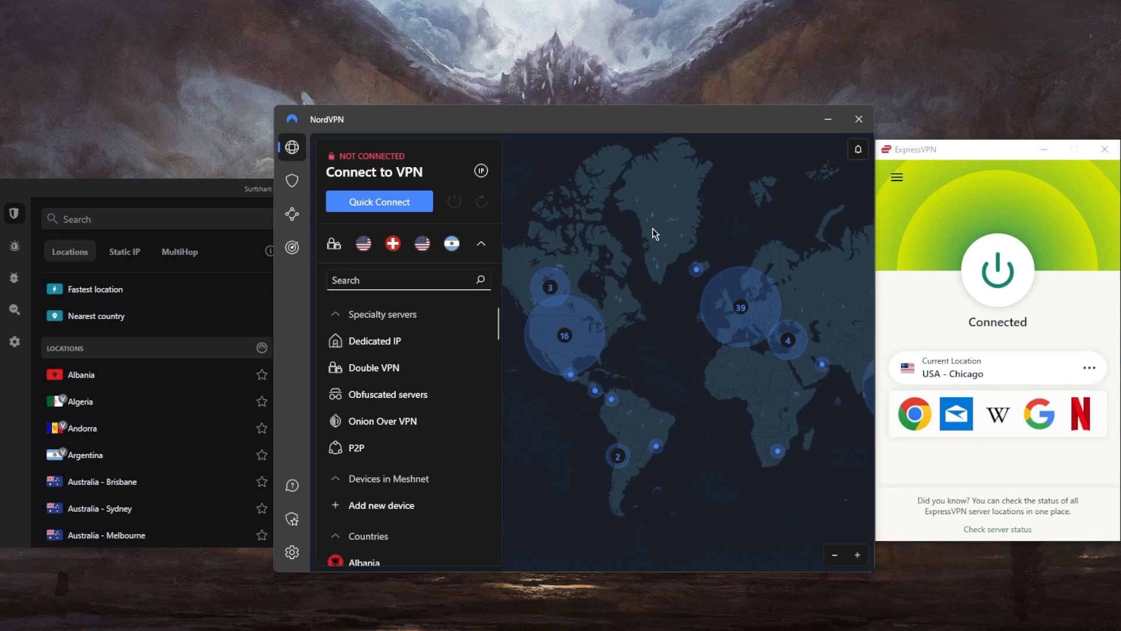
mouse_move(740, 279)
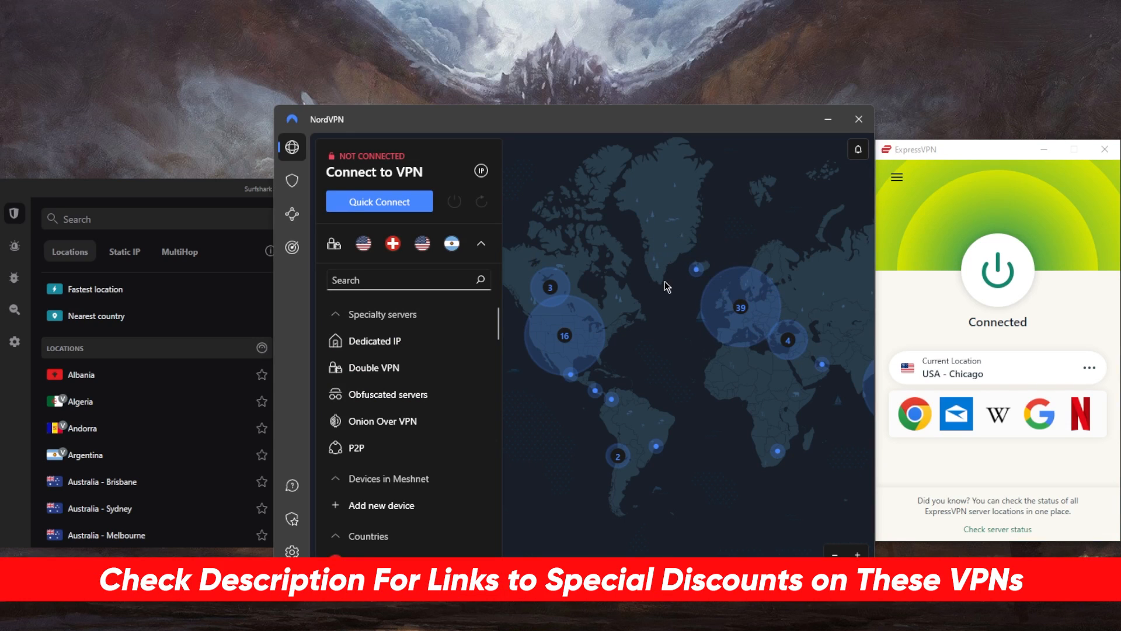
mouse_move(657, 270)
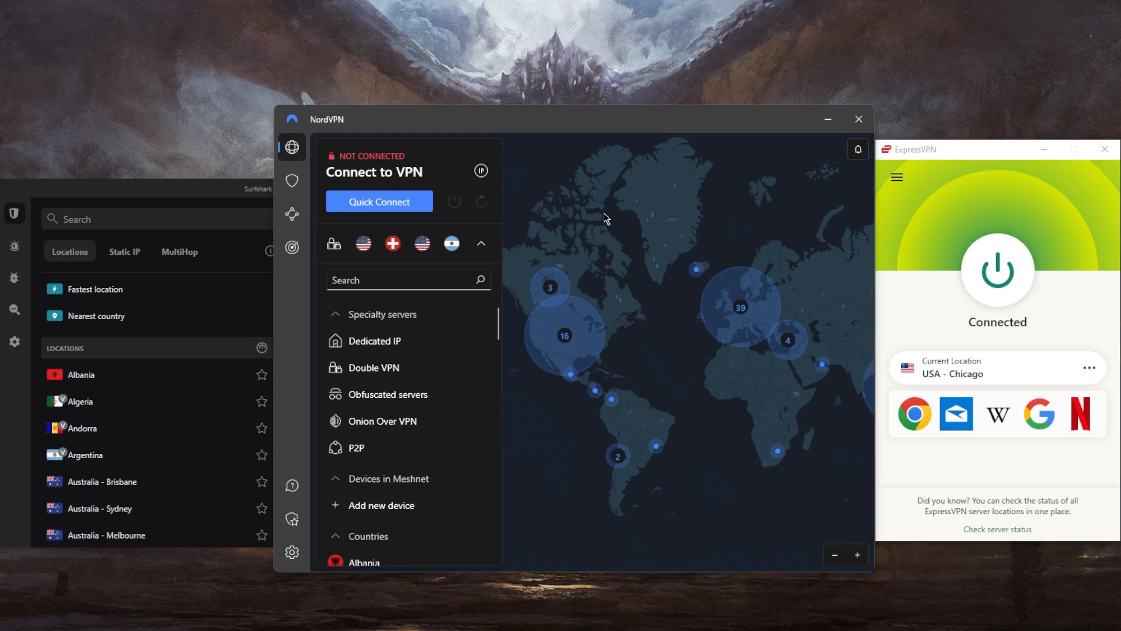
click(291, 247)
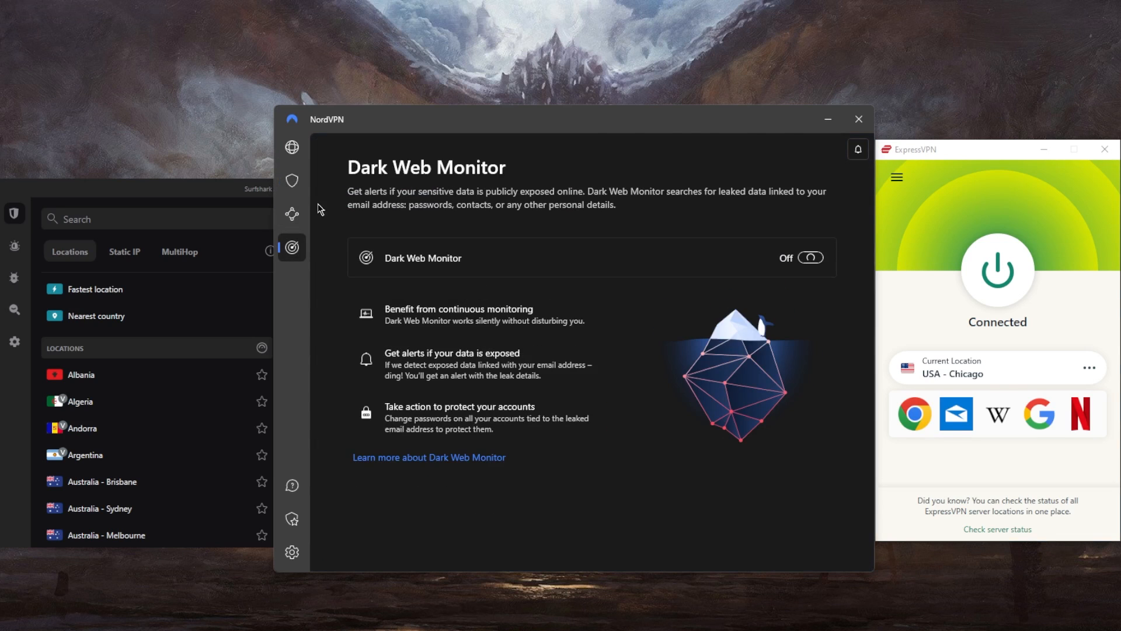
click(290, 147)
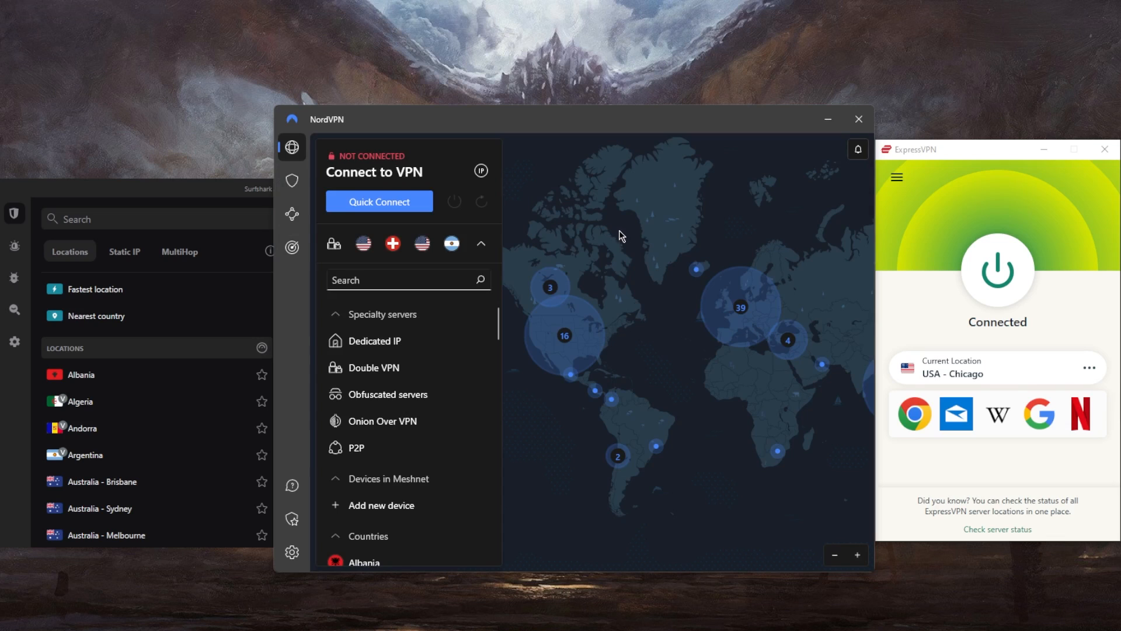
mouse_move(247, 190)
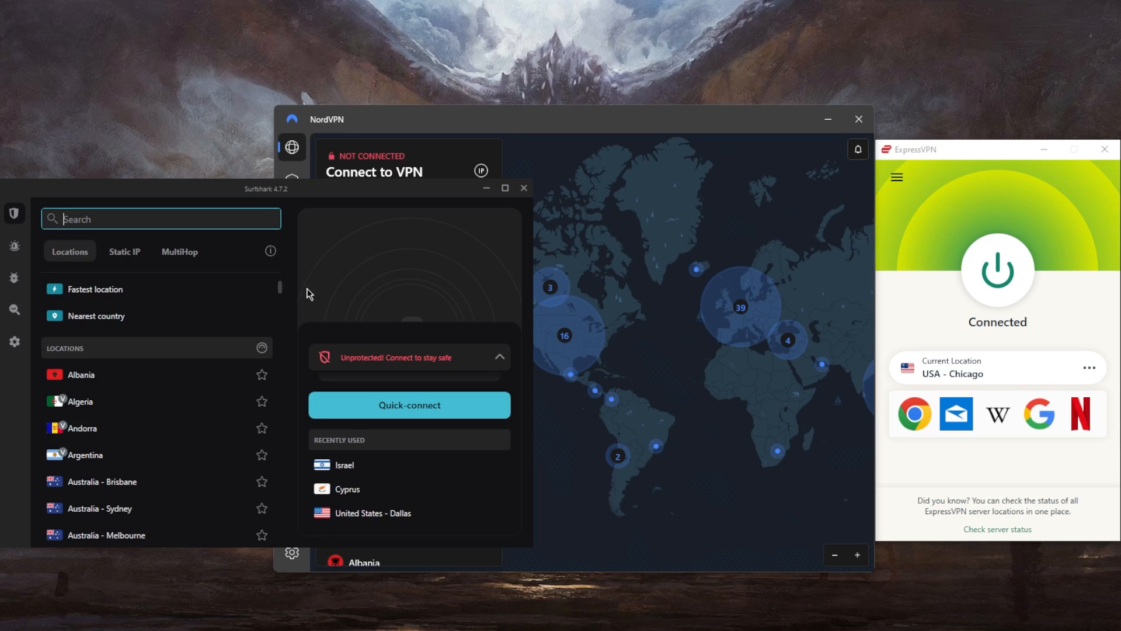
mouse_move(358, 307)
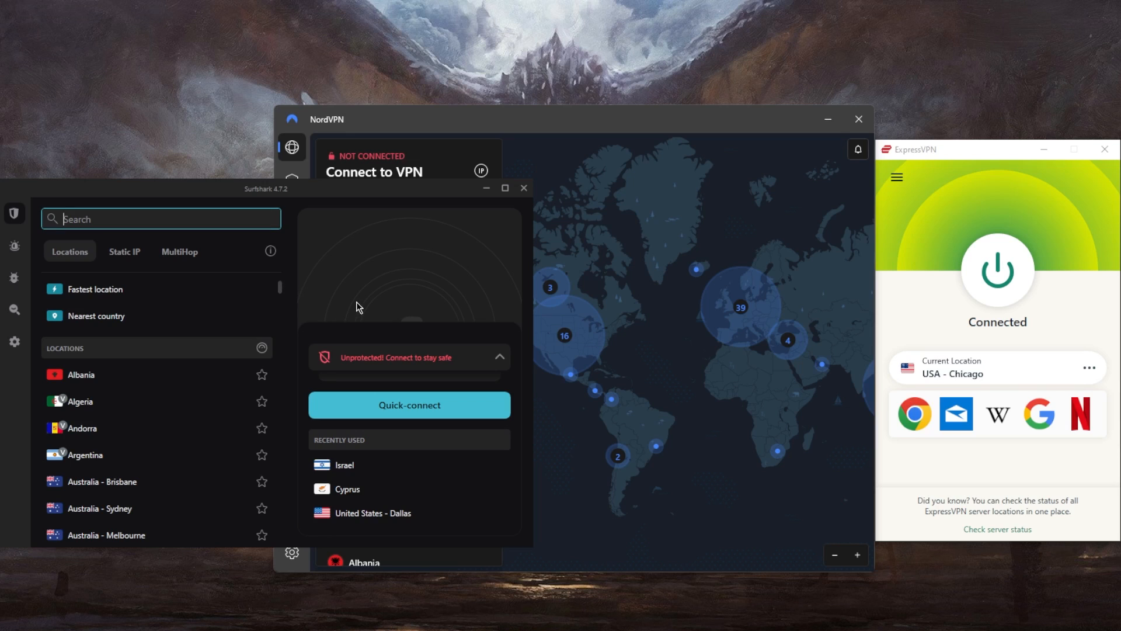
mouse_move(317, 316)
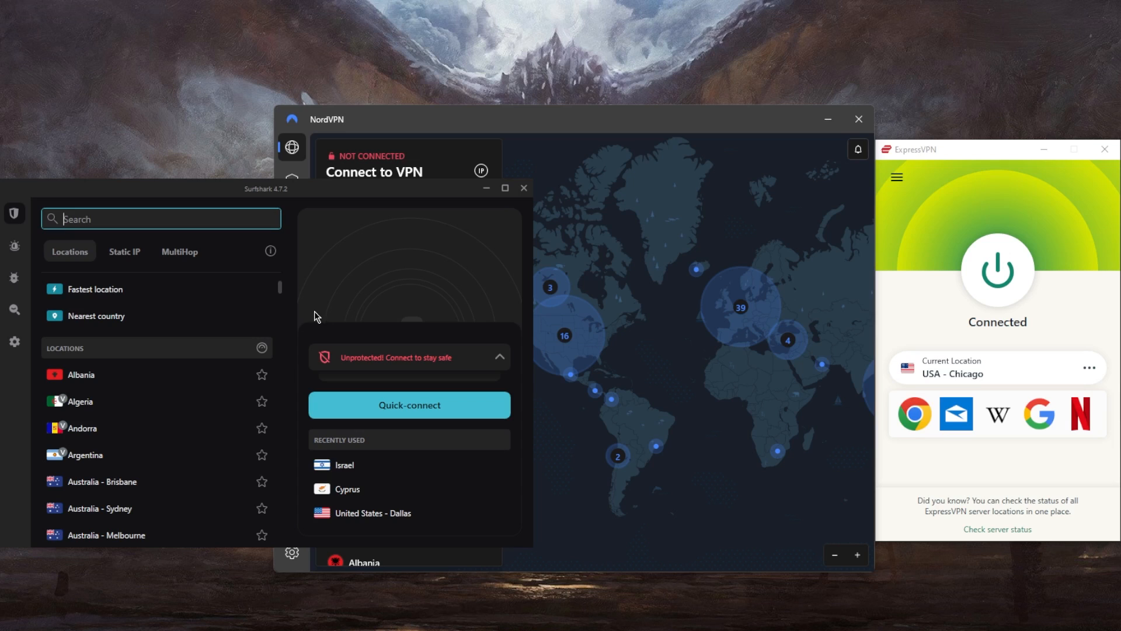
mouse_move(301, 317)
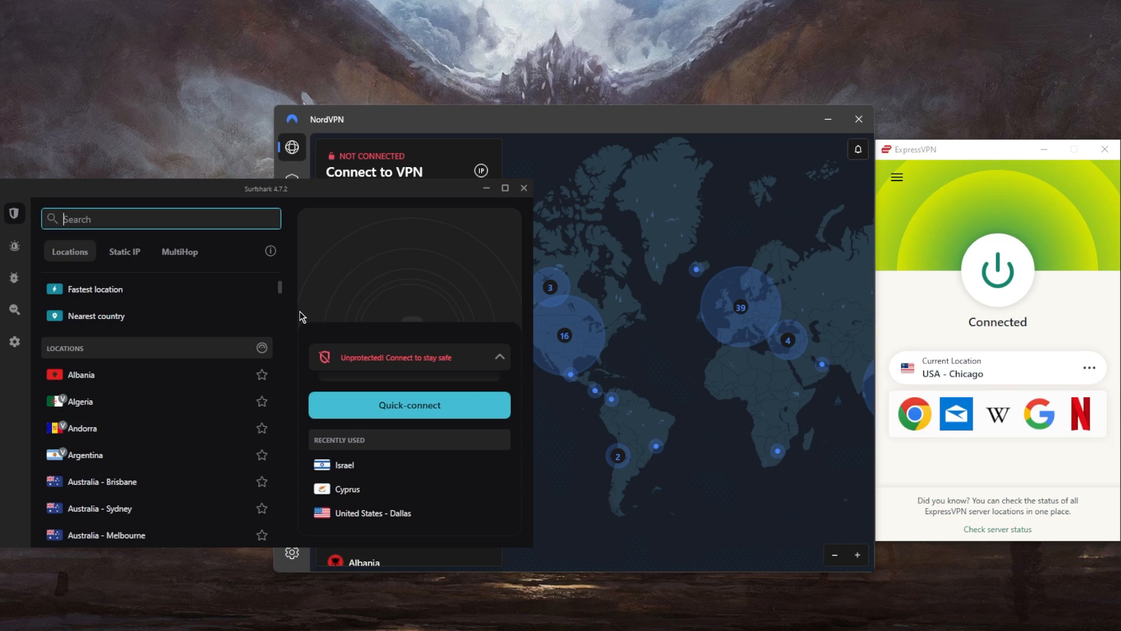
mouse_move(646, 247)
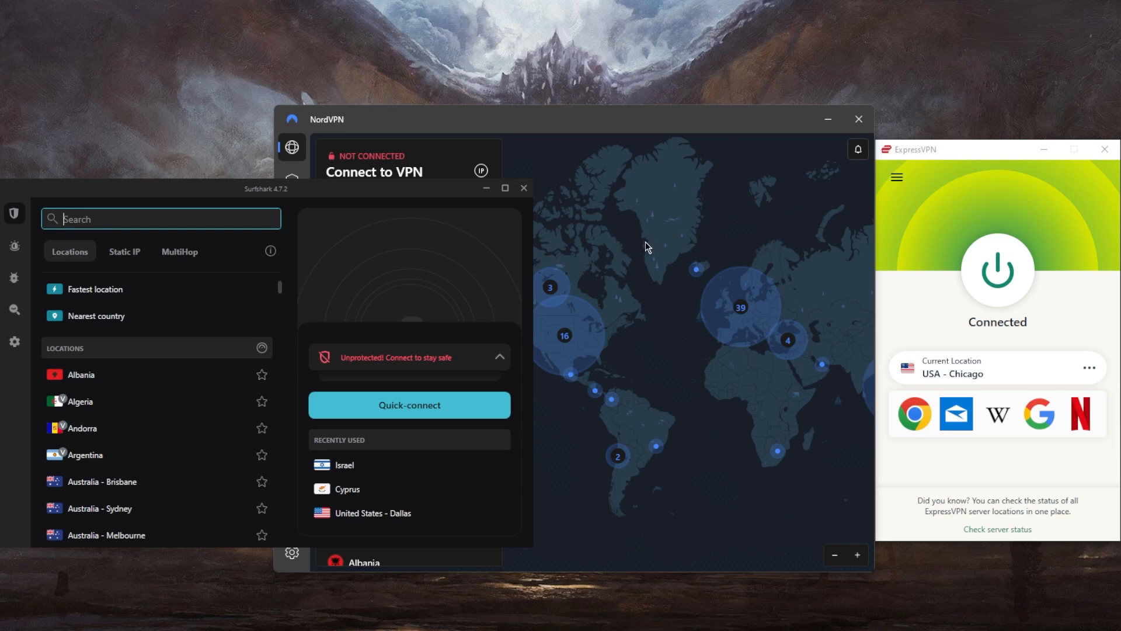
mouse_move(642, 258)
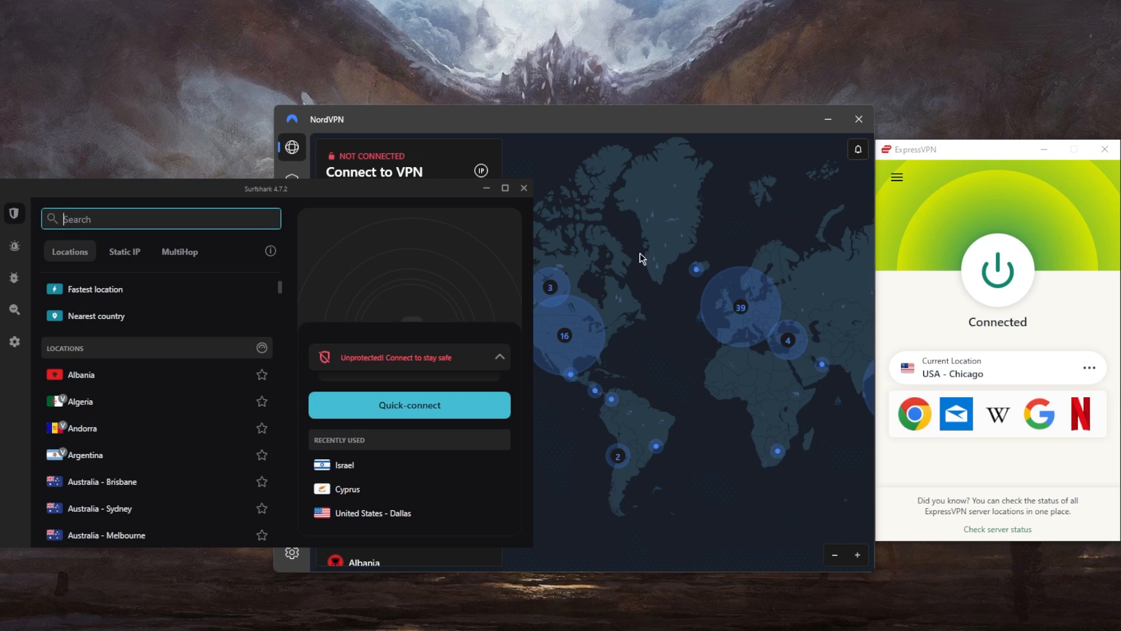
mouse_move(654, 294)
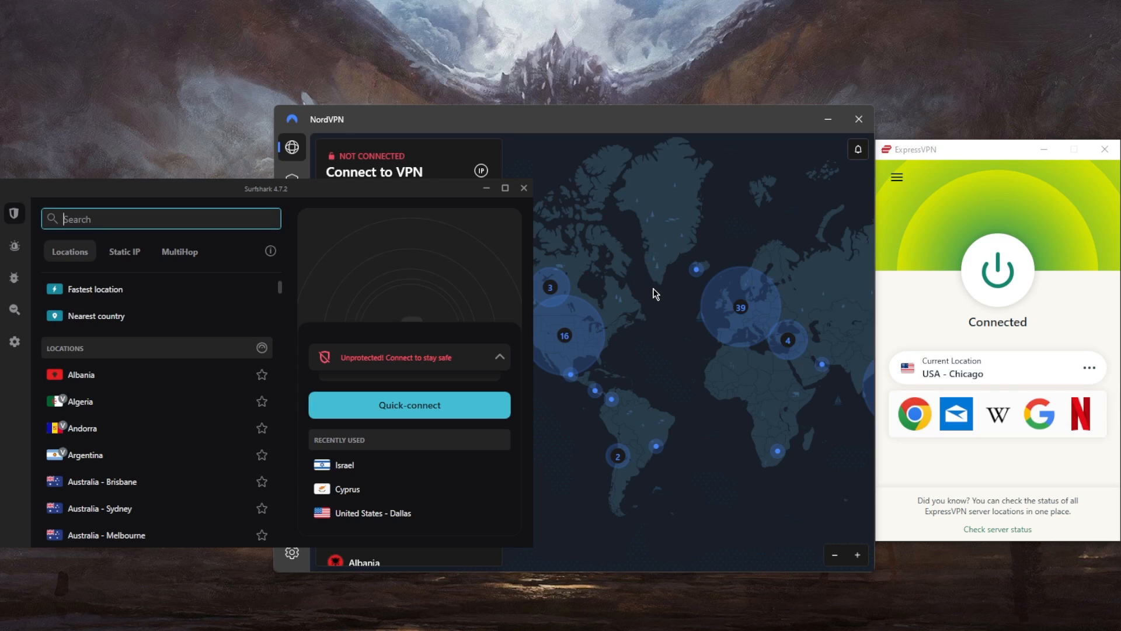
mouse_move(668, 294)
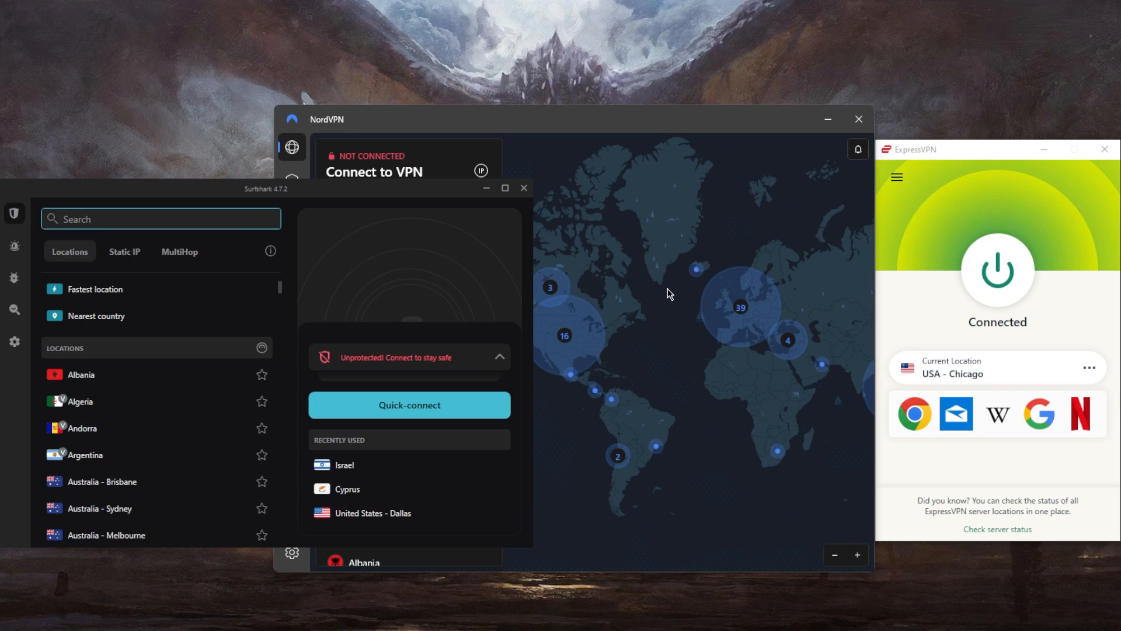
mouse_move(685, 301)
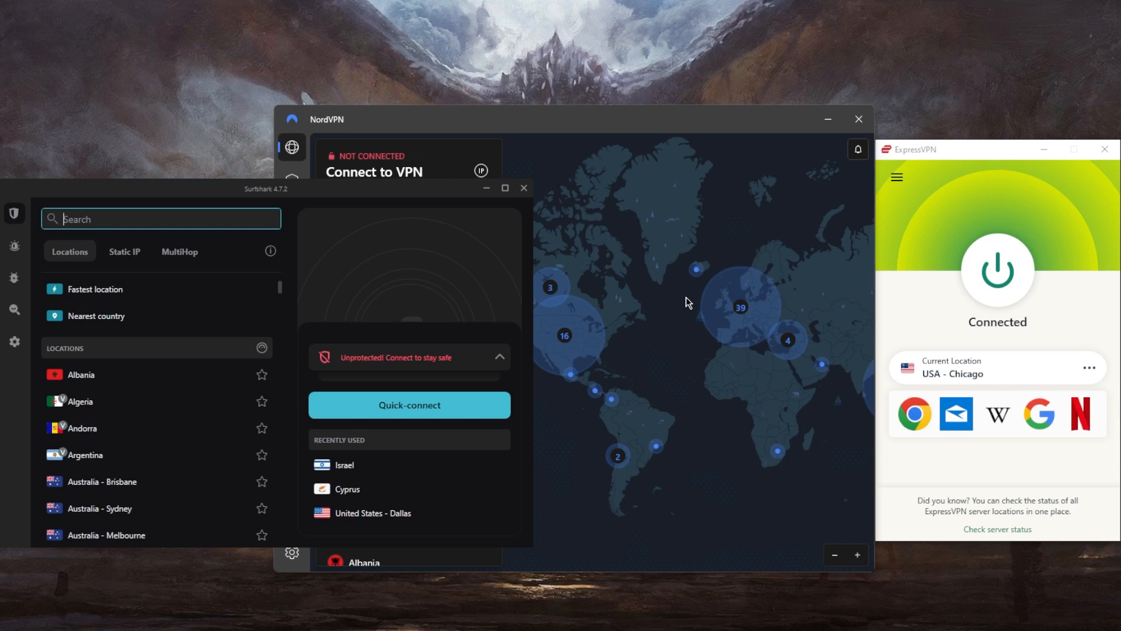
mouse_move(912, 241)
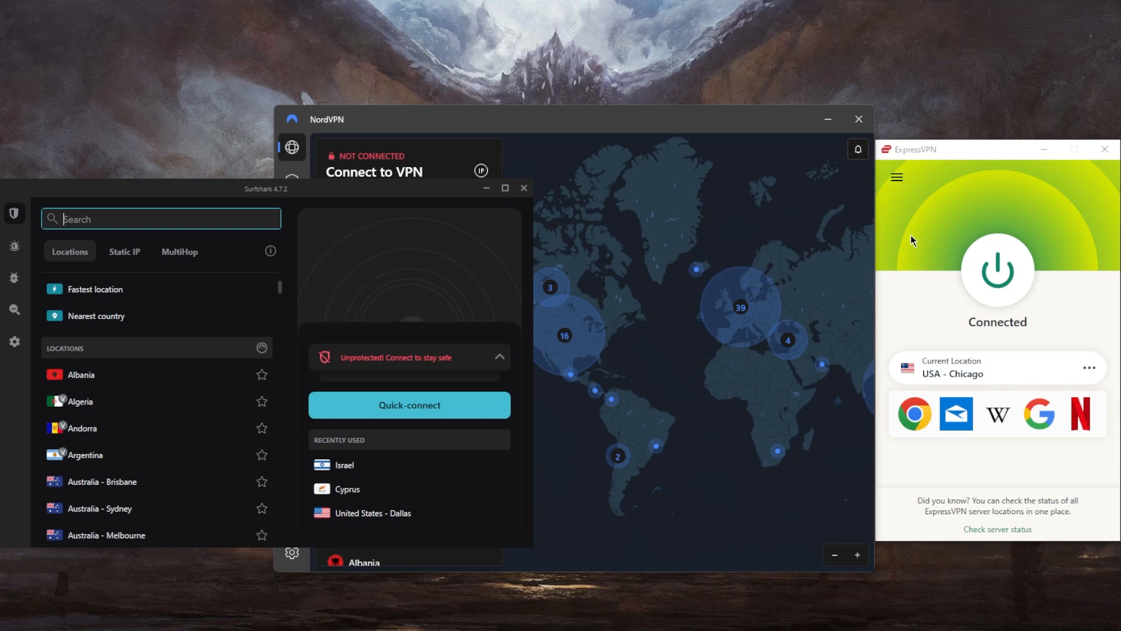
mouse_move(804, 221)
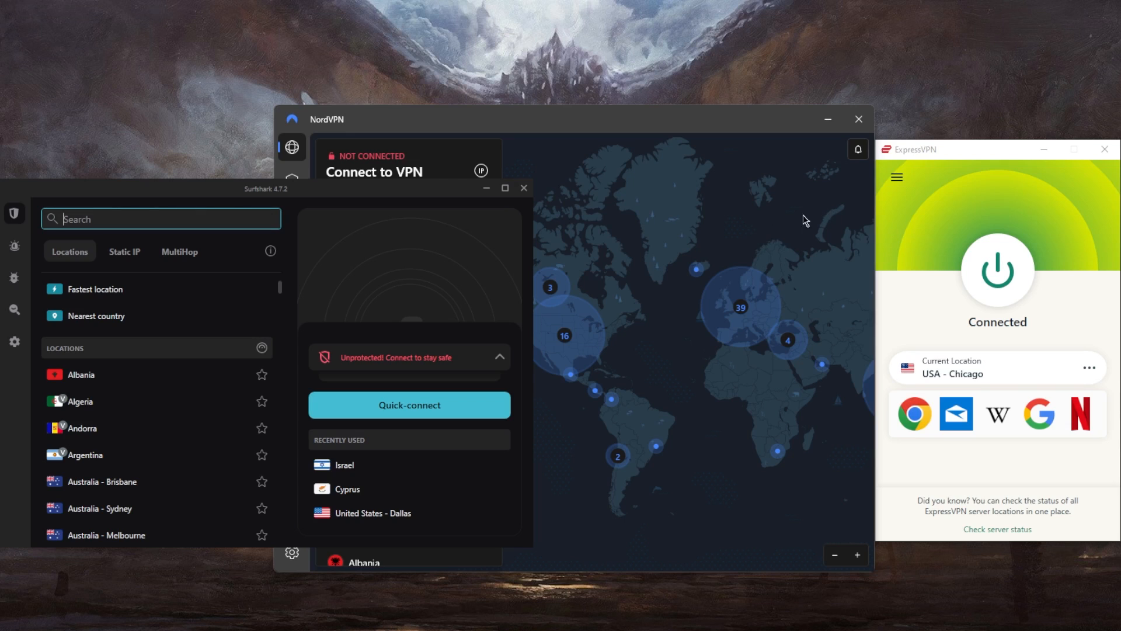
mouse_move(795, 241)
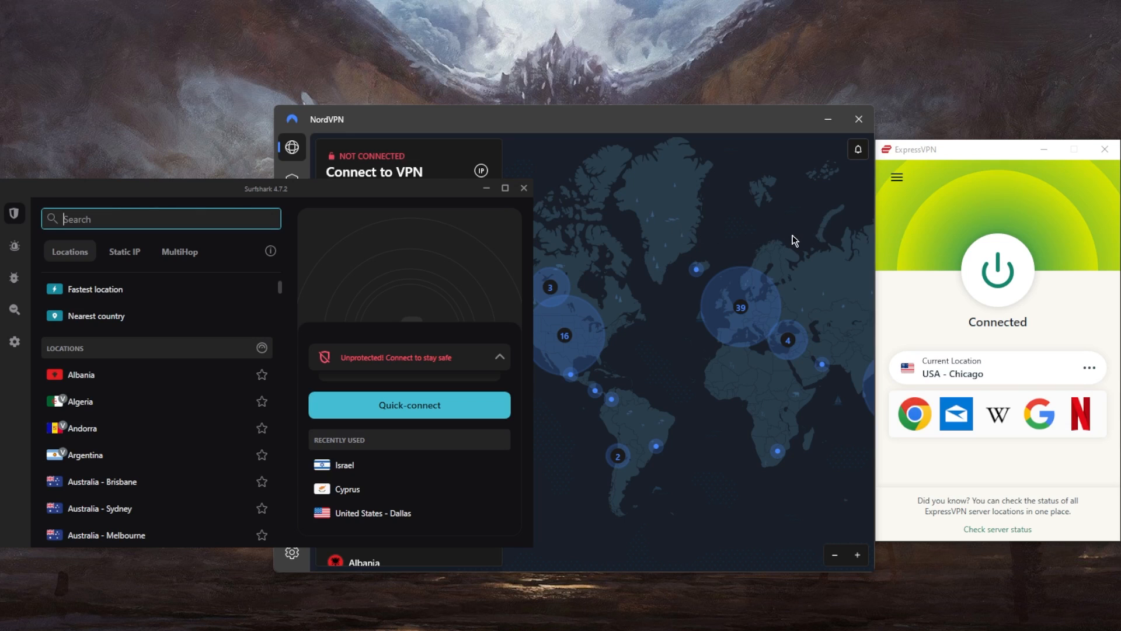
mouse_move(799, 233)
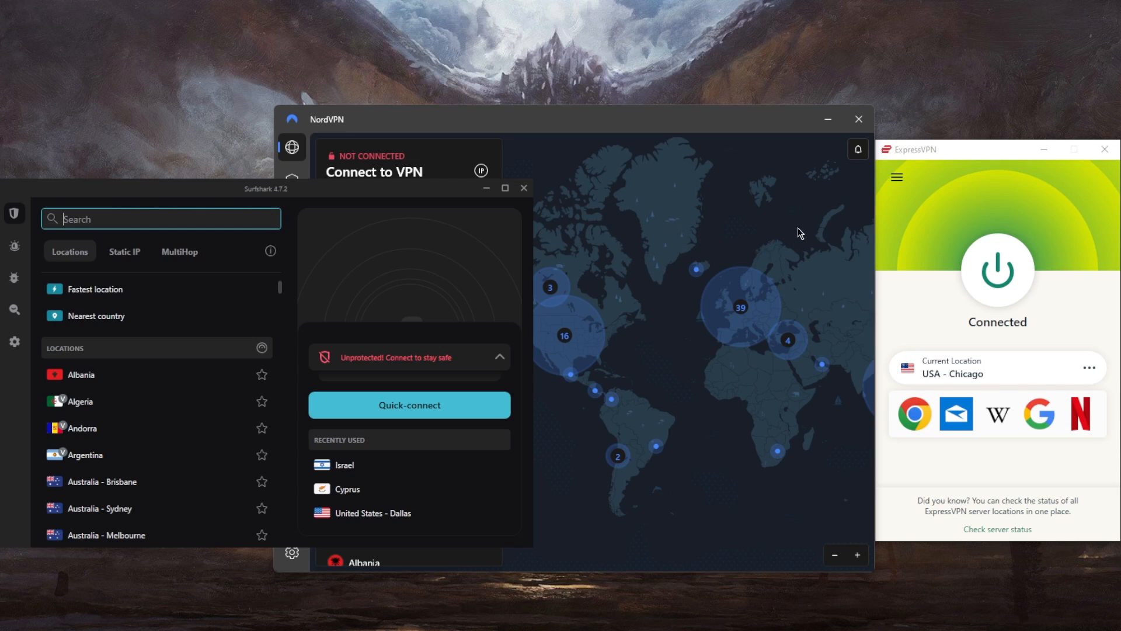
mouse_move(785, 231)
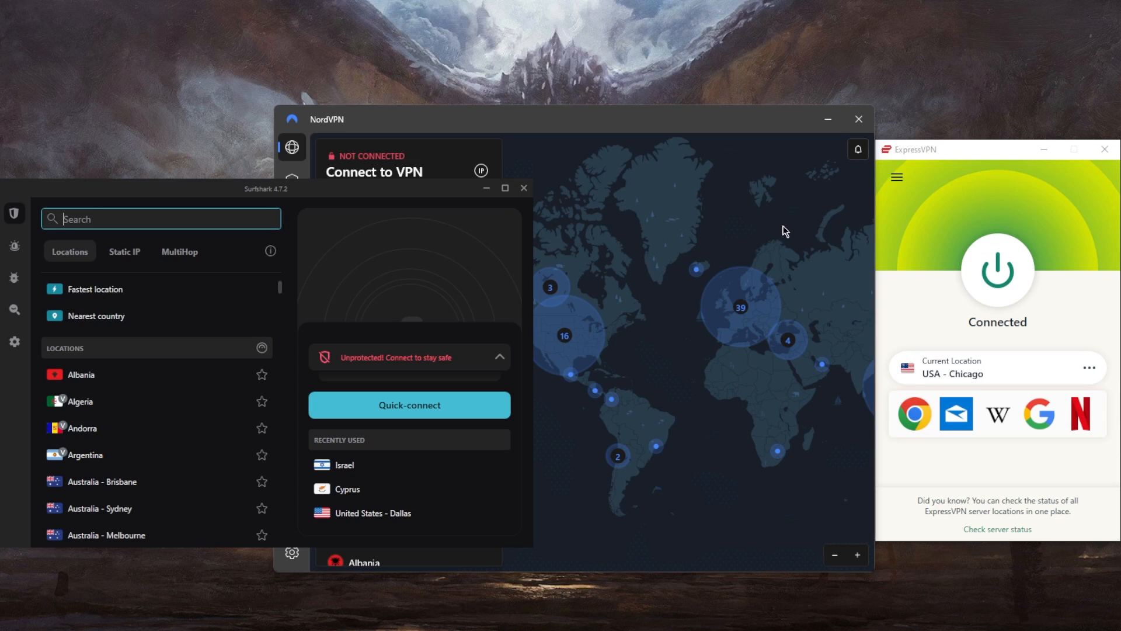
mouse_move(676, 245)
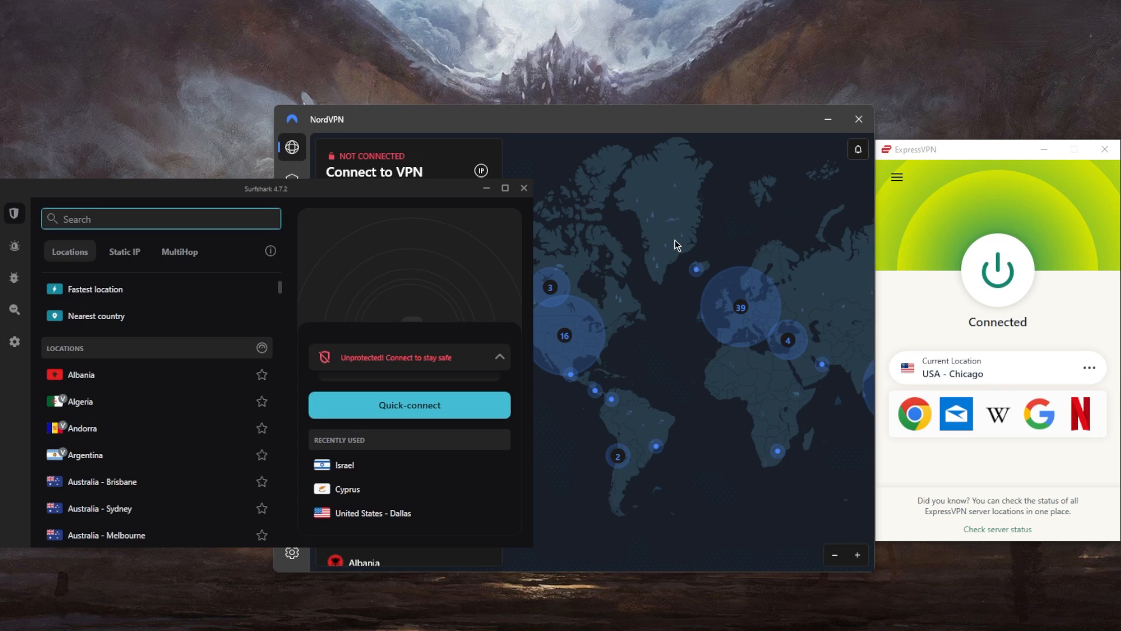